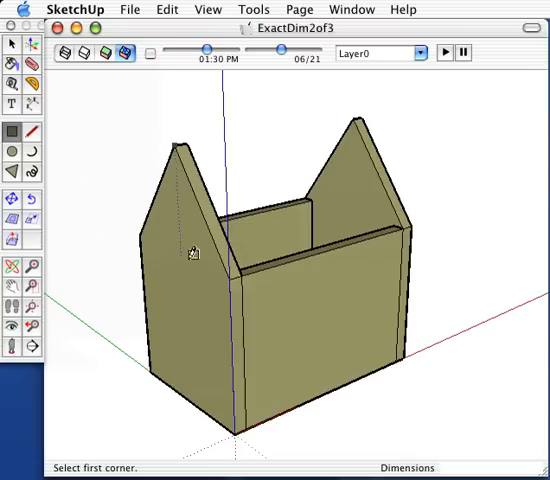
mouse_move(230, 270)
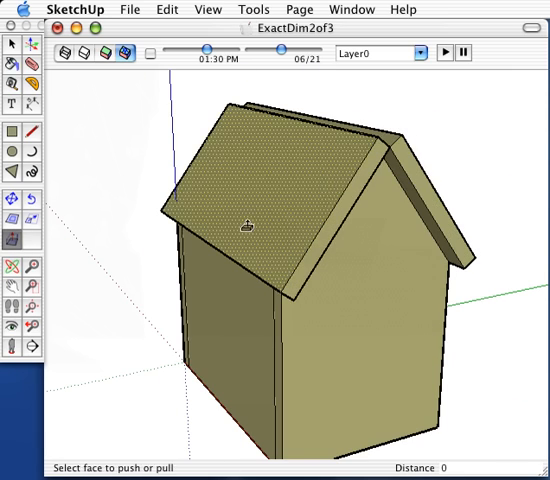
- Pull the roof panel on the gable slope out to its quarter-inch thickness
left_click_drag(260, 230, 284, 148)
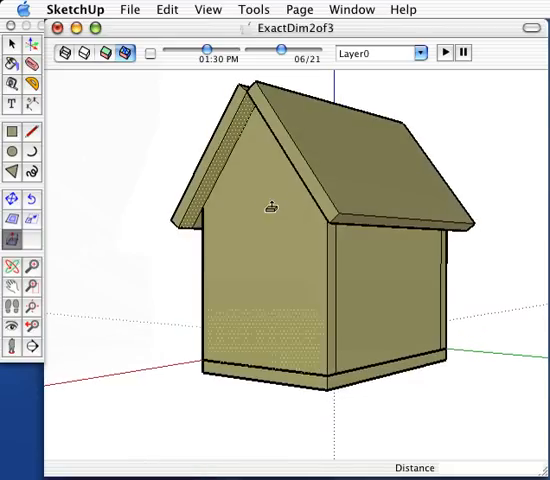
- Save the finished birdhouse model through the File menu
left_click(130, 8)
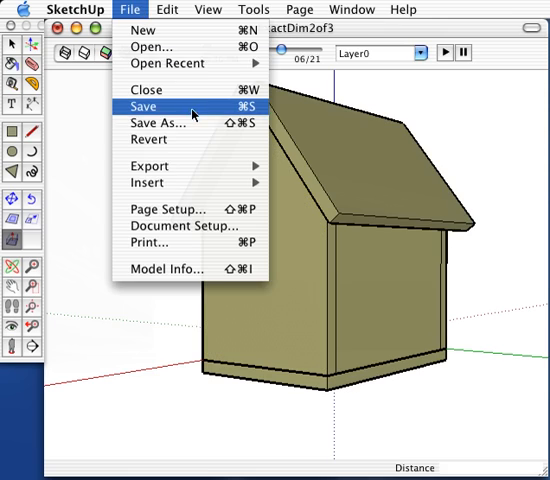